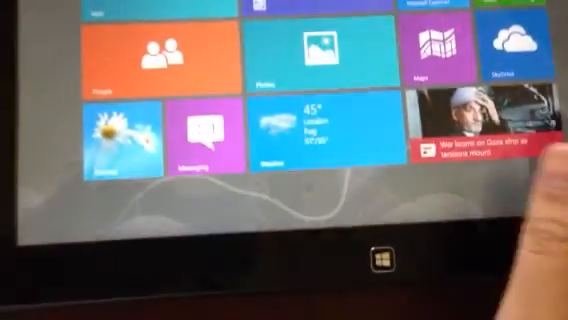
pyautogui.hscroll(3)
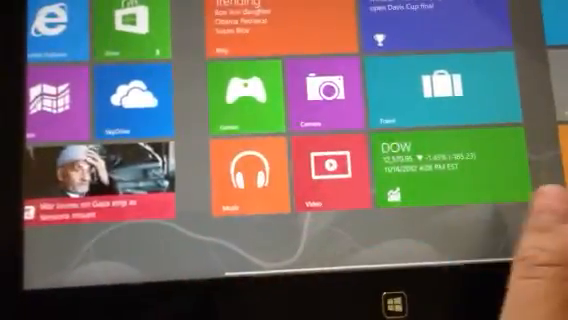